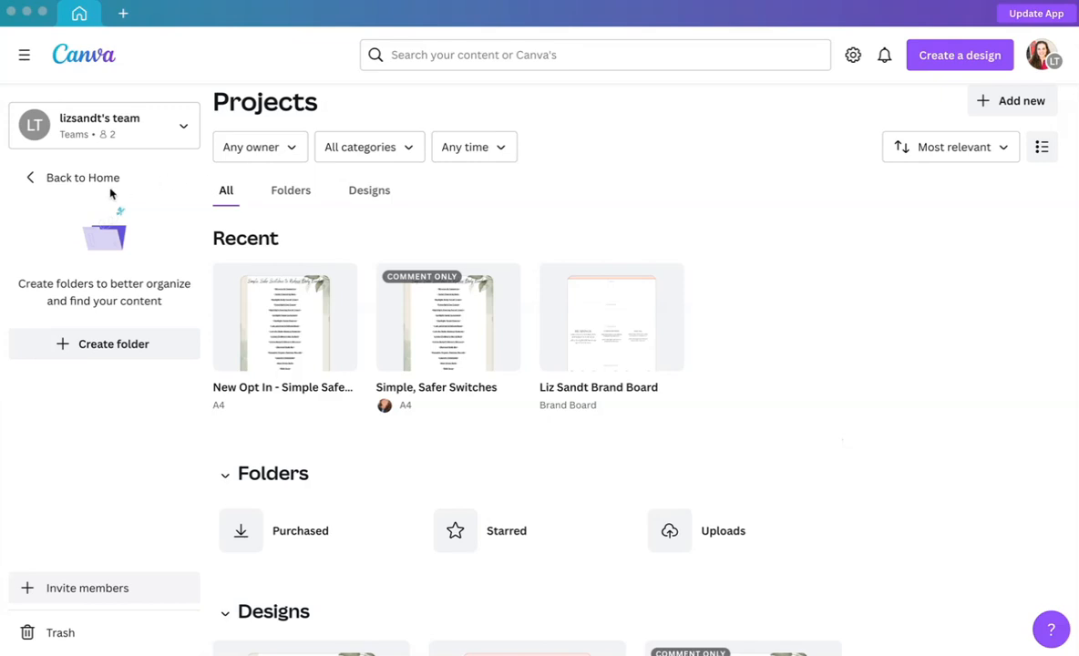
pyautogui.moveTo(736, 455)
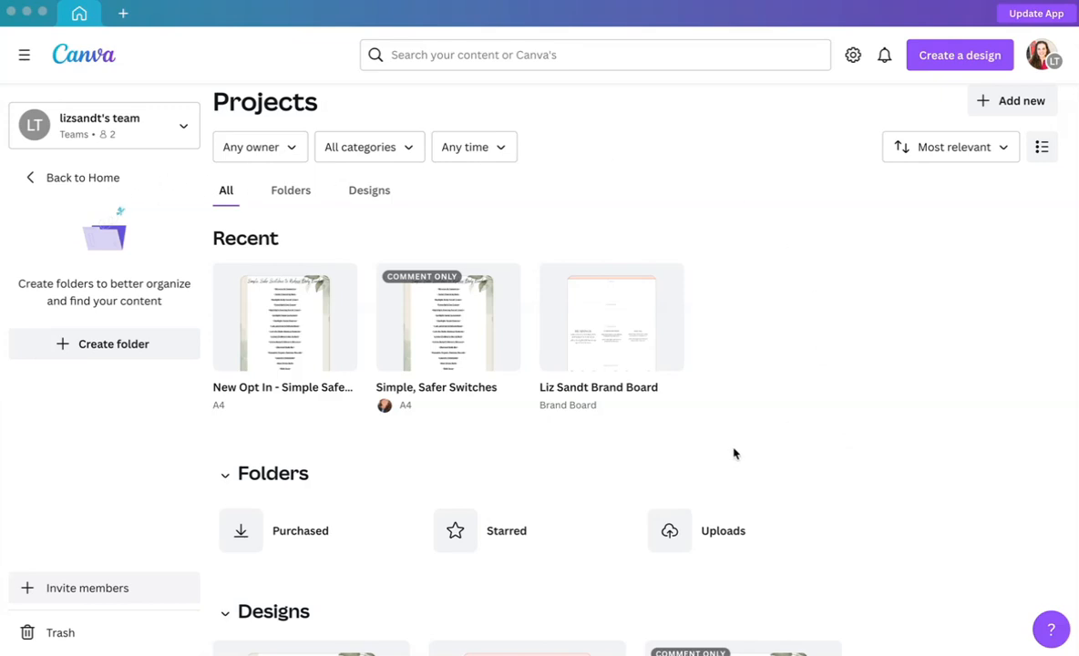
pyautogui.moveTo(742, 443)
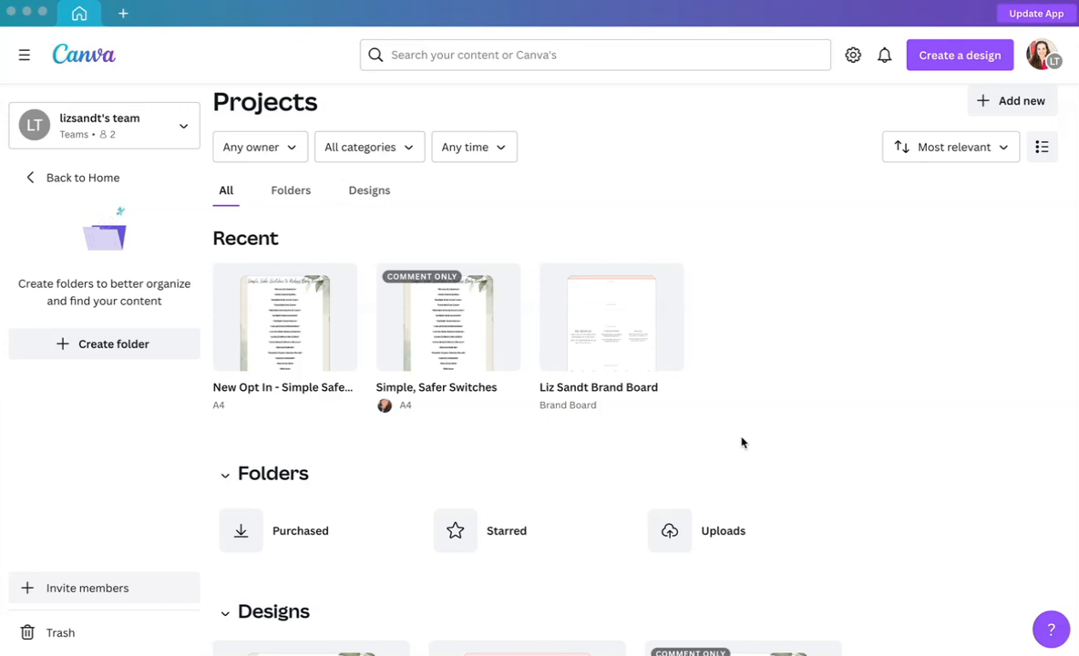
pyautogui.moveTo(81, 178)
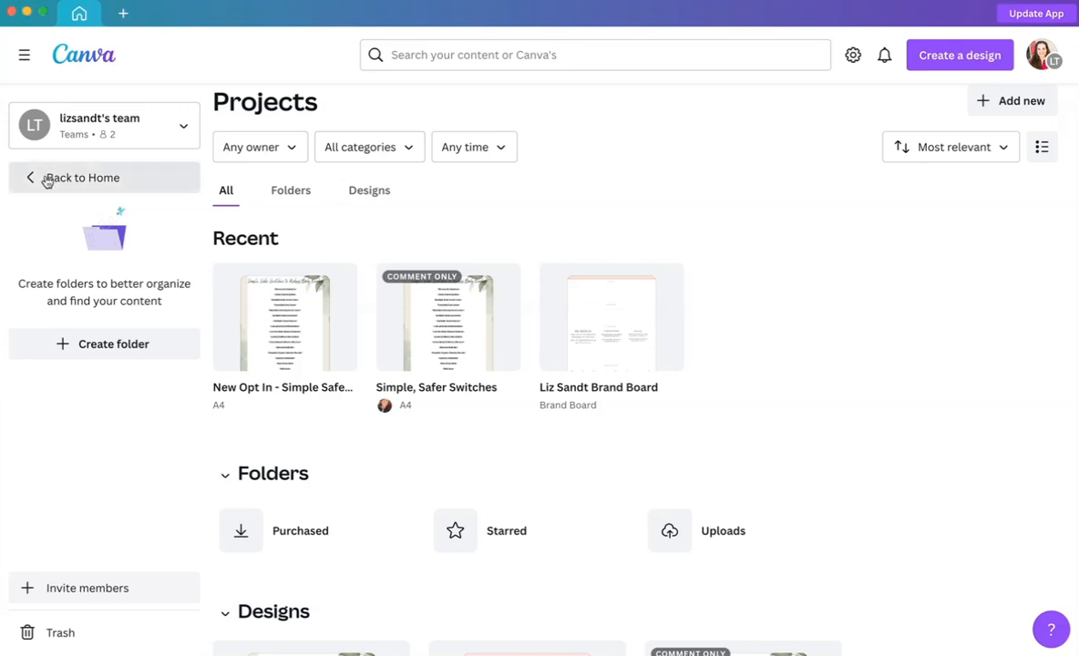
# Return from the team's Projects page to the Canva Home page.
pyautogui.click(81, 178)
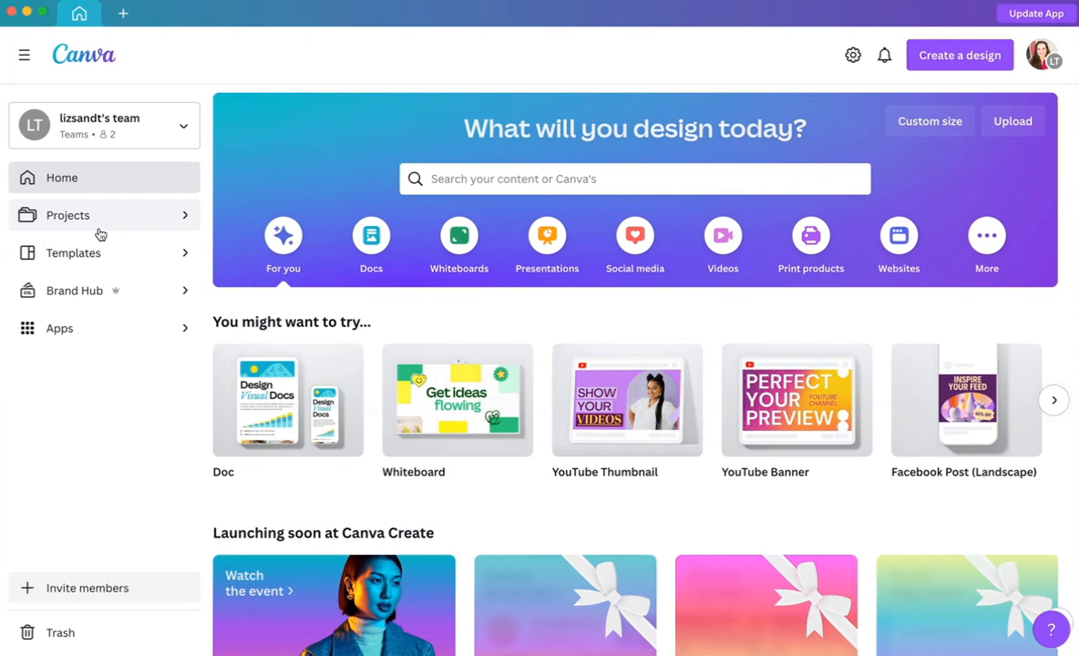
pyautogui.moveTo(95, 221)
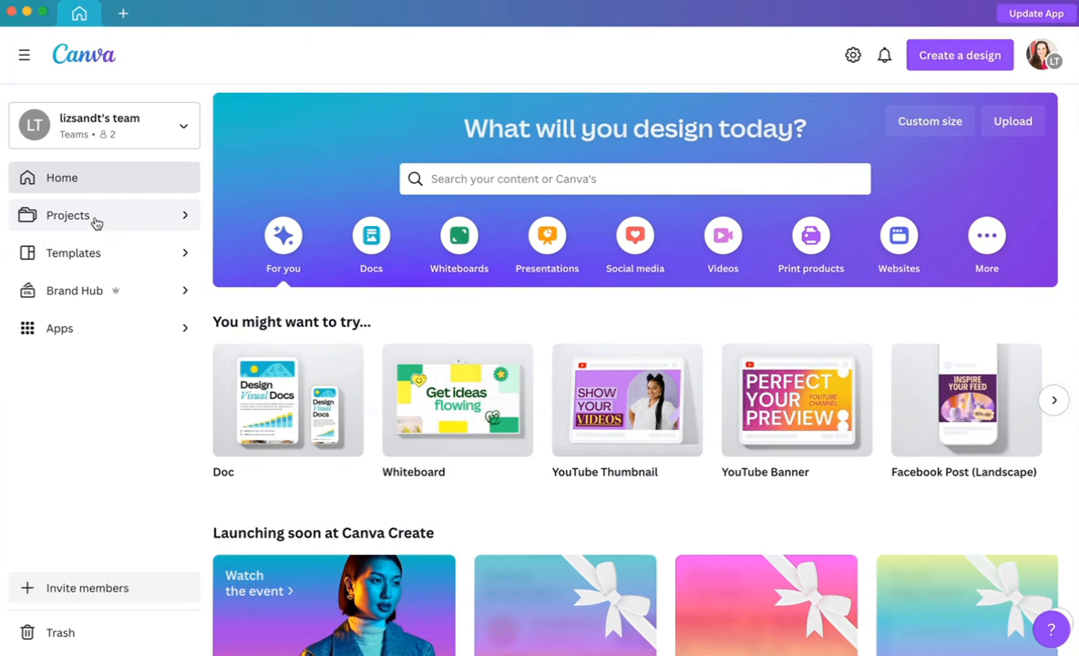
# Go to the team's Projects page with recent designs and folders.
pyautogui.click(68, 215)
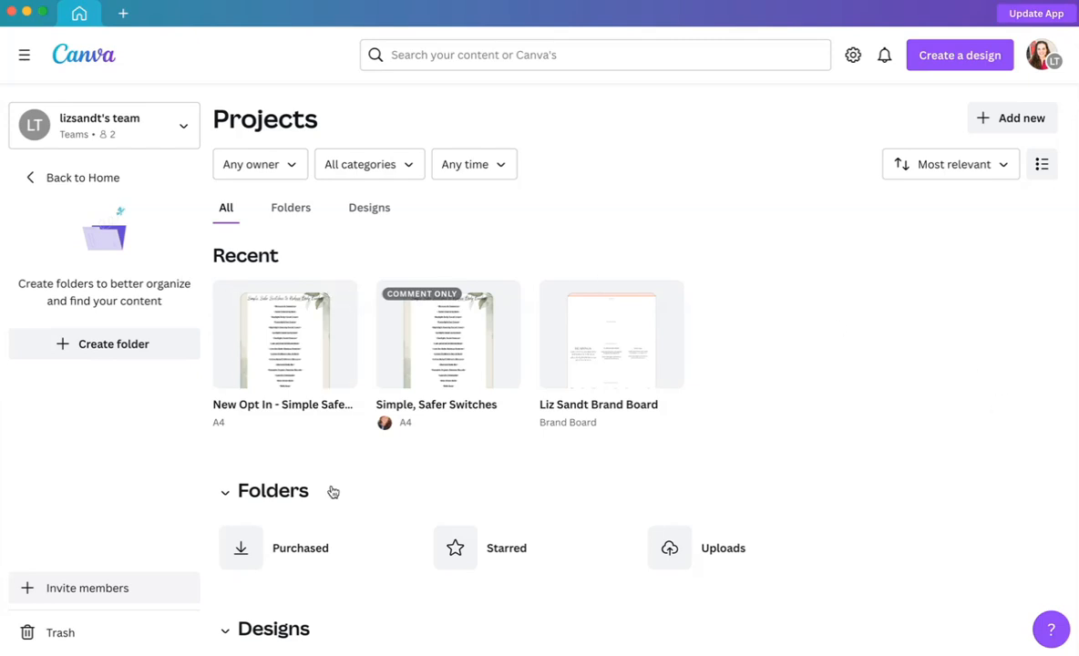
pyautogui.moveTo(763, 410)
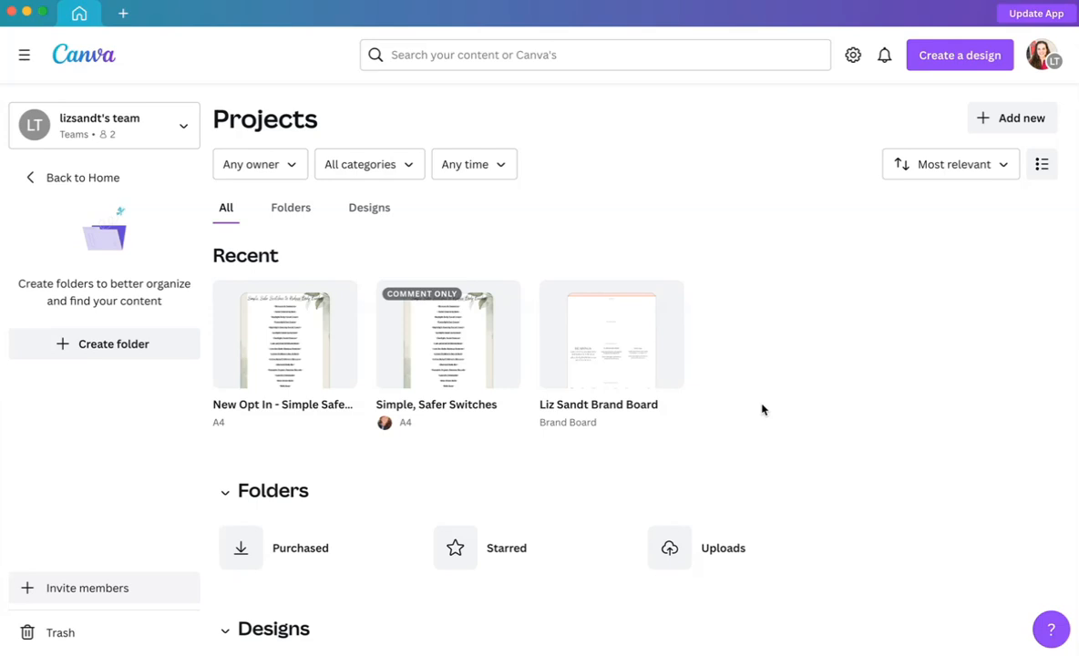
pyautogui.moveTo(861, 345)
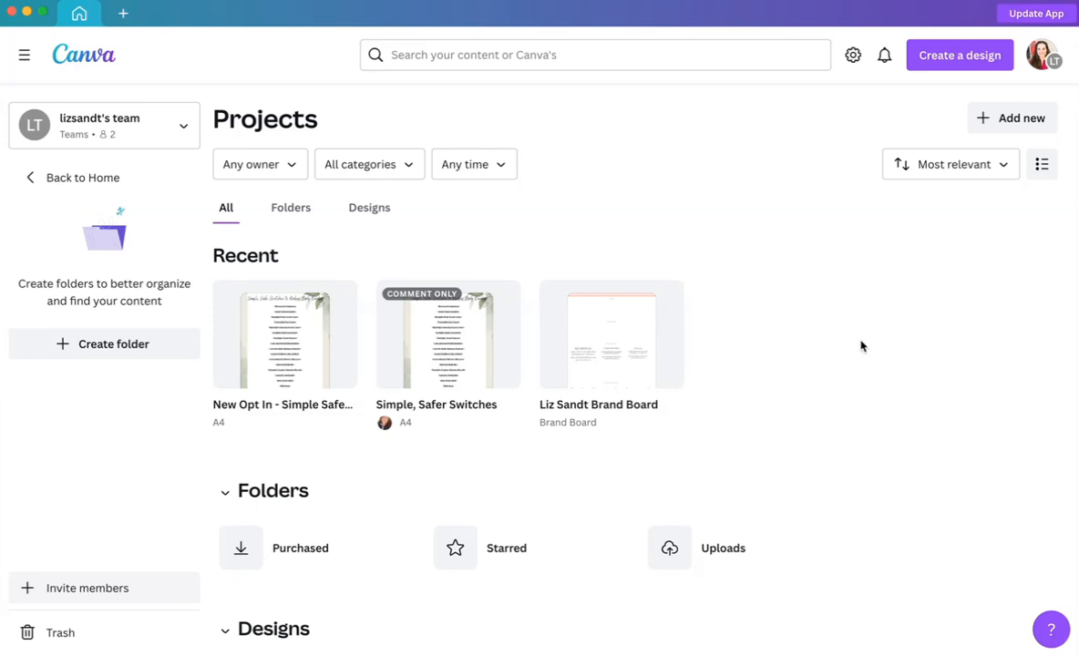
pyautogui.moveTo(703, 311)
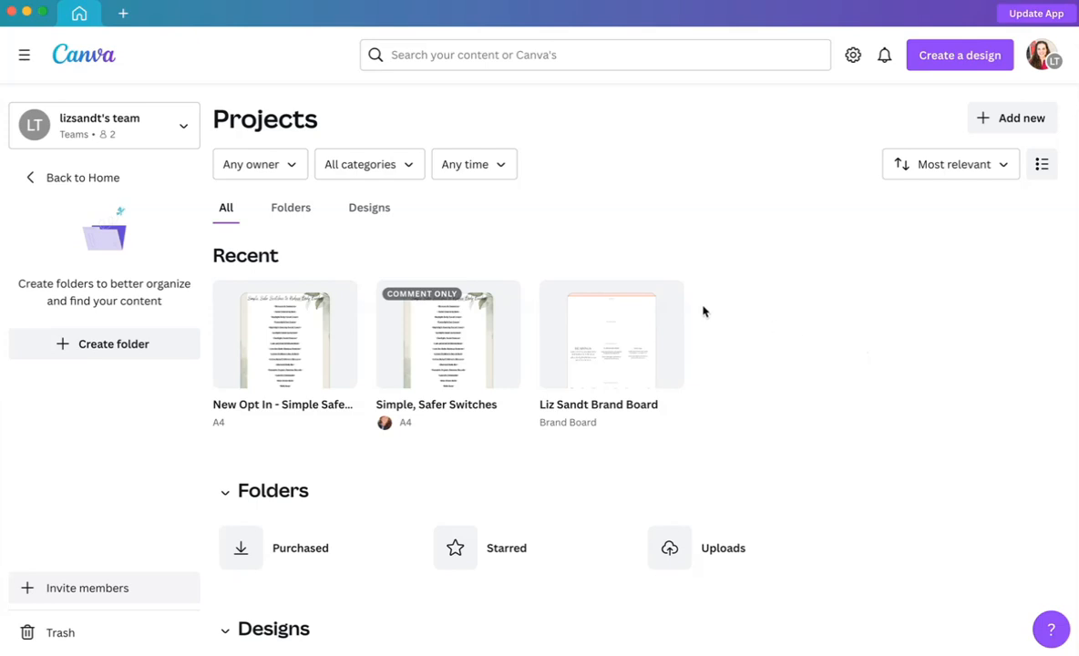
pyautogui.moveTo(614, 348)
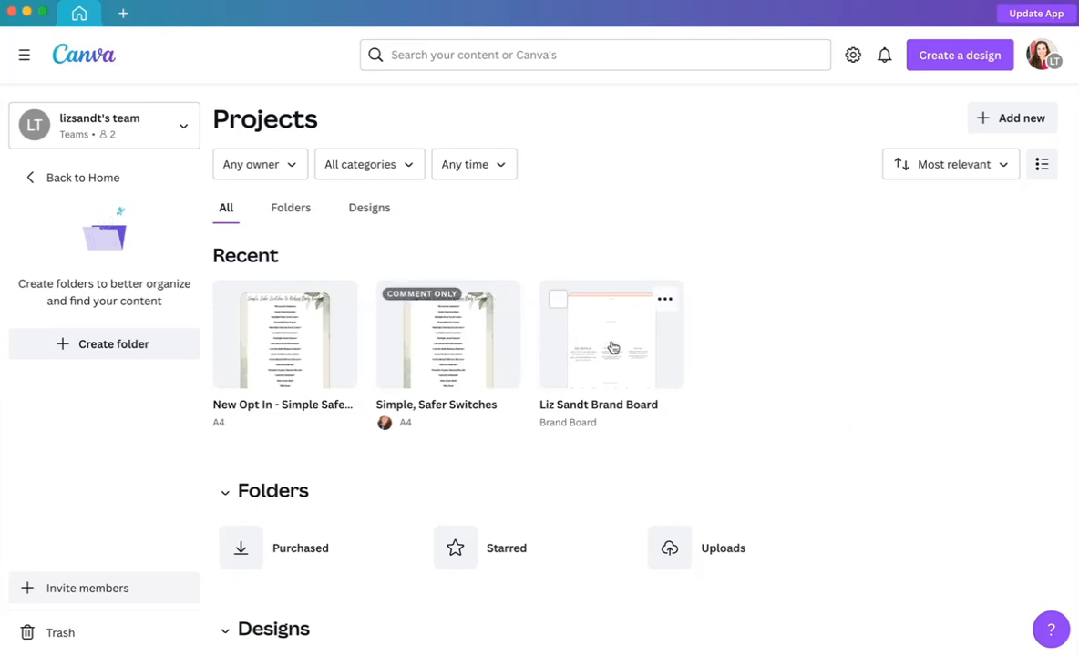
# Open the Liz Sandt Brand Board in the editor and collapse the Design panel.
pyautogui.doubleClick(611, 335)
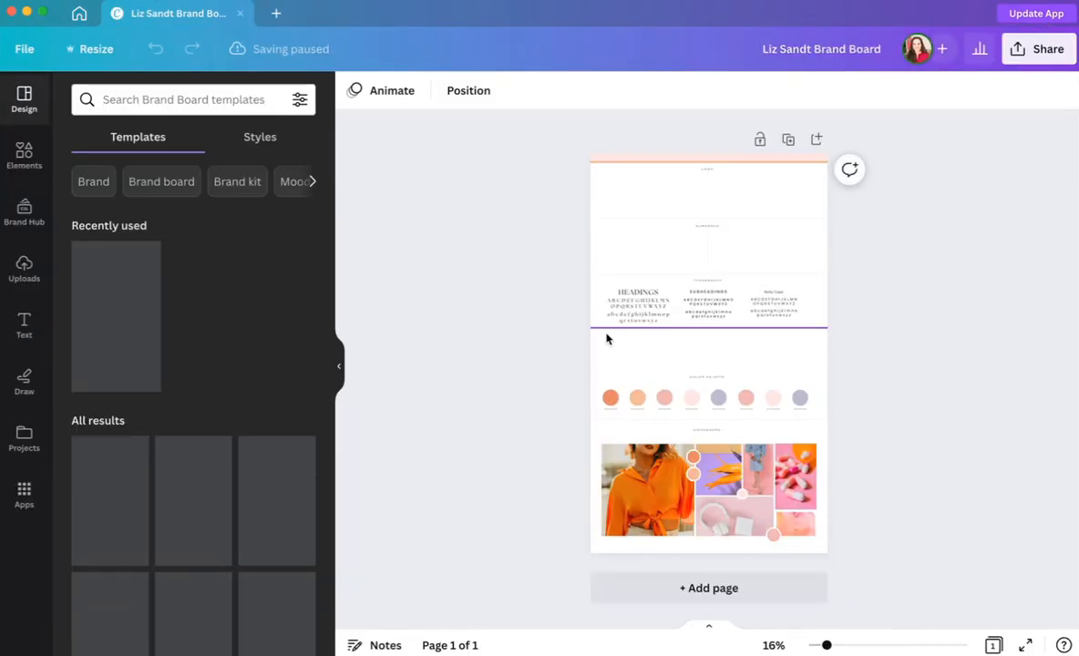
pyautogui.click(339, 366)
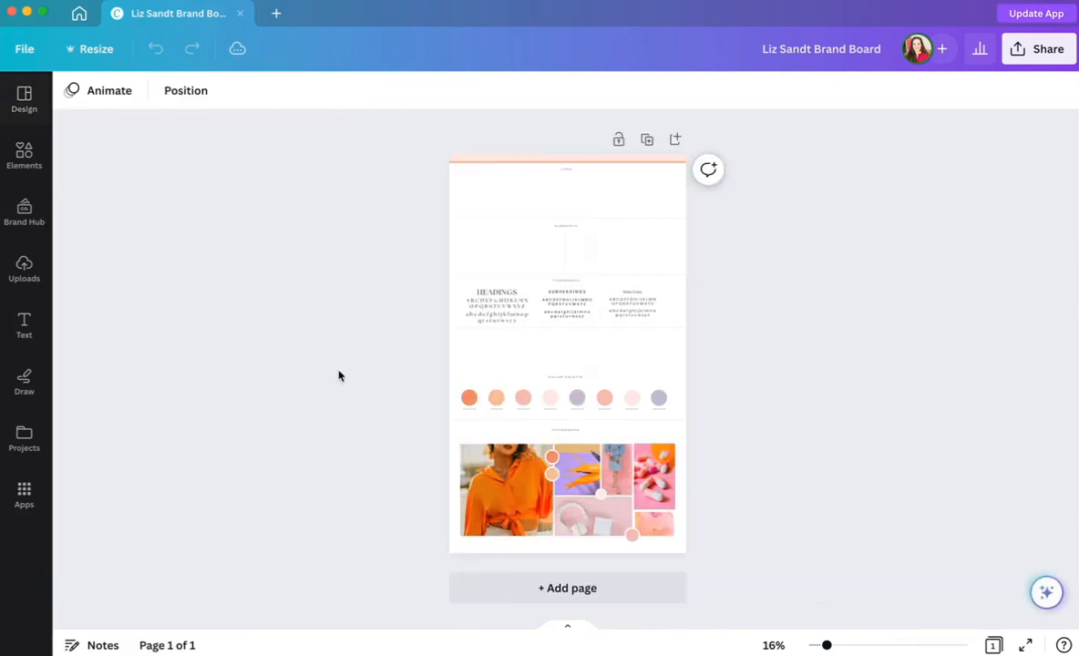
pyautogui.moveTo(467, 562)
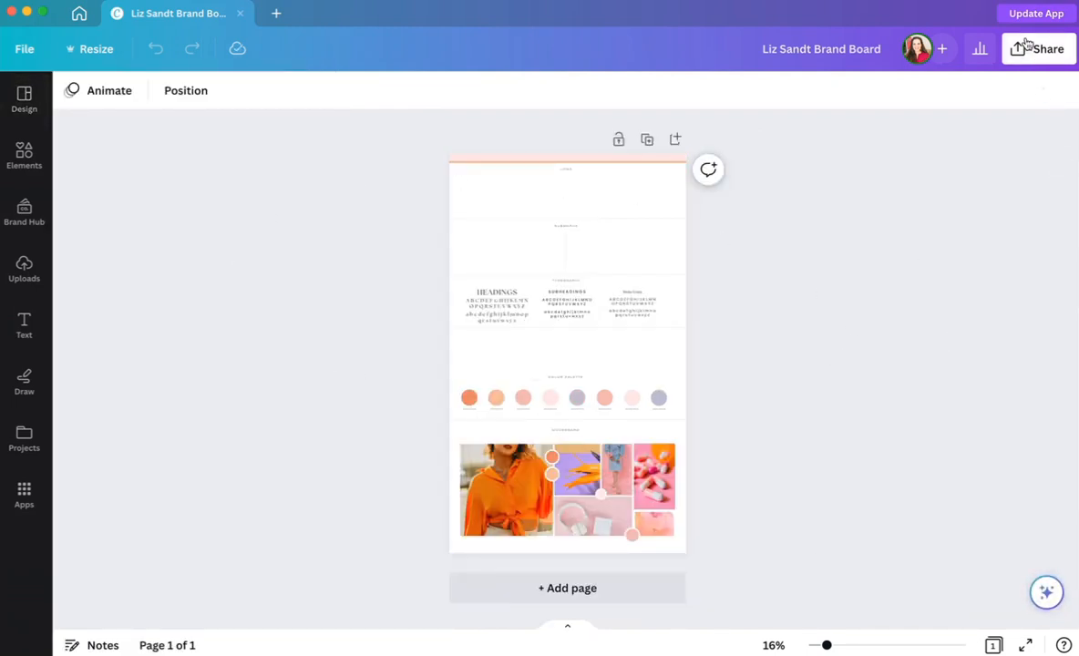
# Set the brand board's collaboration link to team access with Can edit.
pyautogui.click(1046, 48)
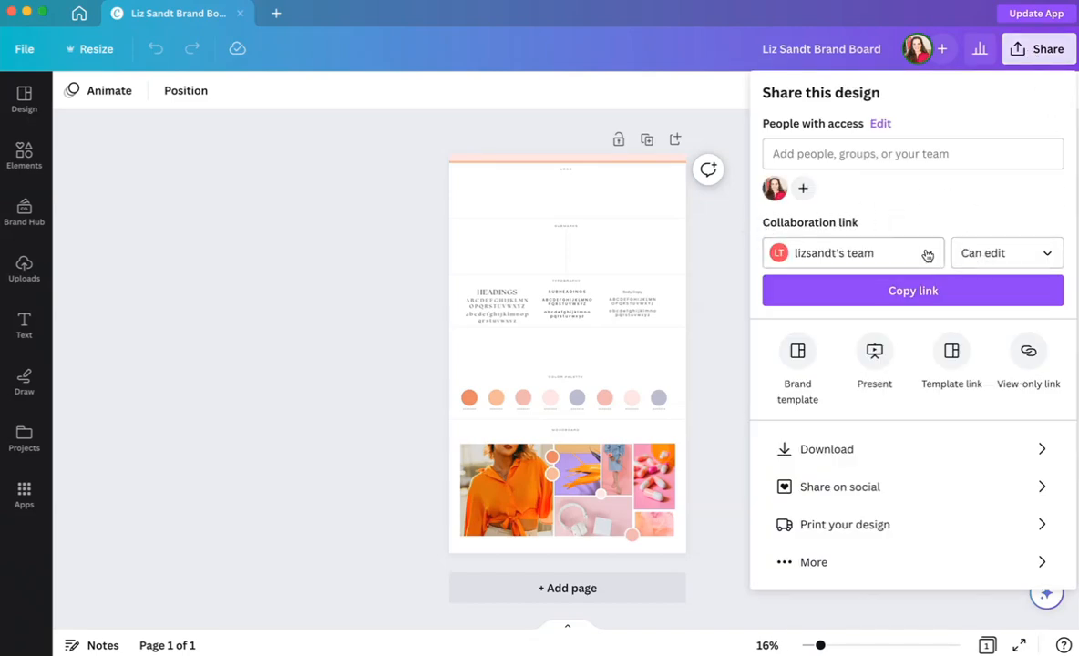
pyautogui.click(852, 252)
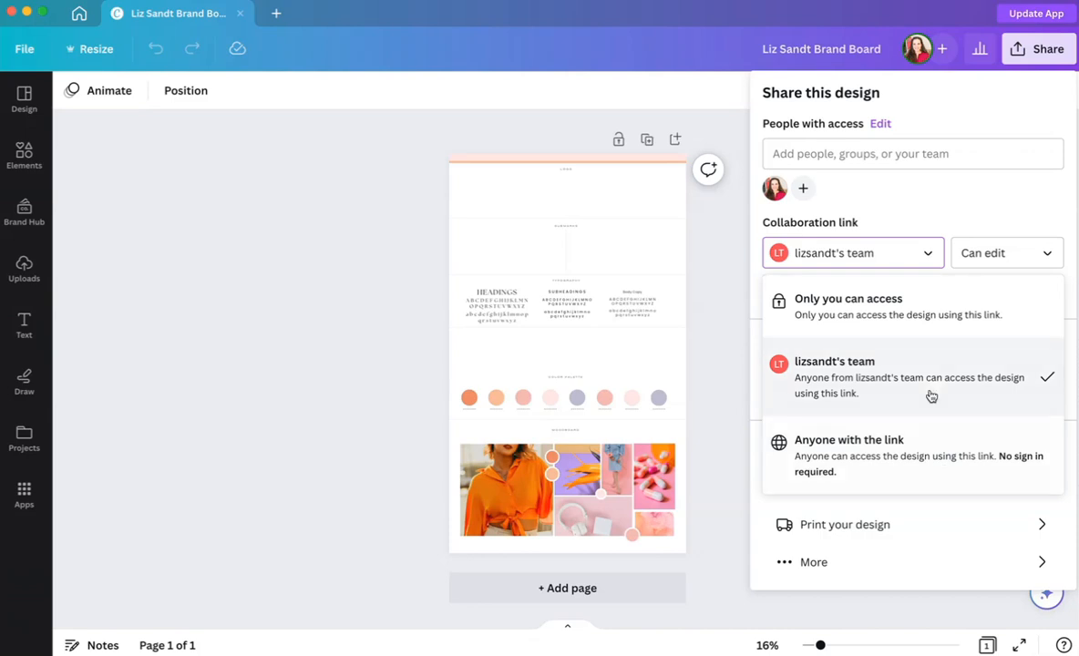
pyautogui.click(853, 252)
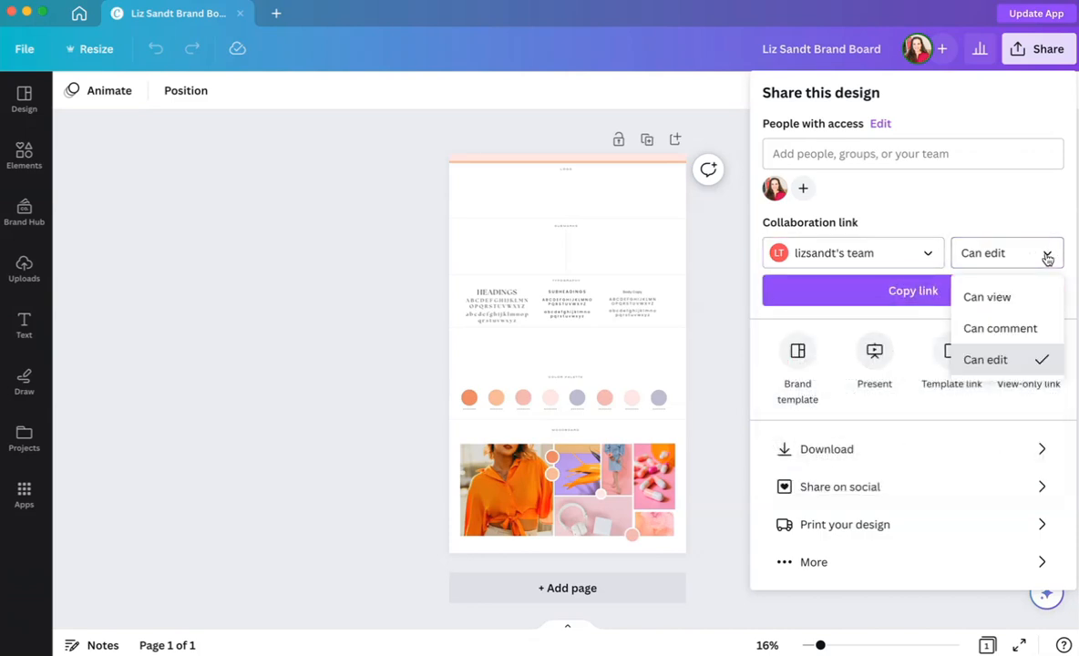
pyautogui.moveTo(1000, 328)
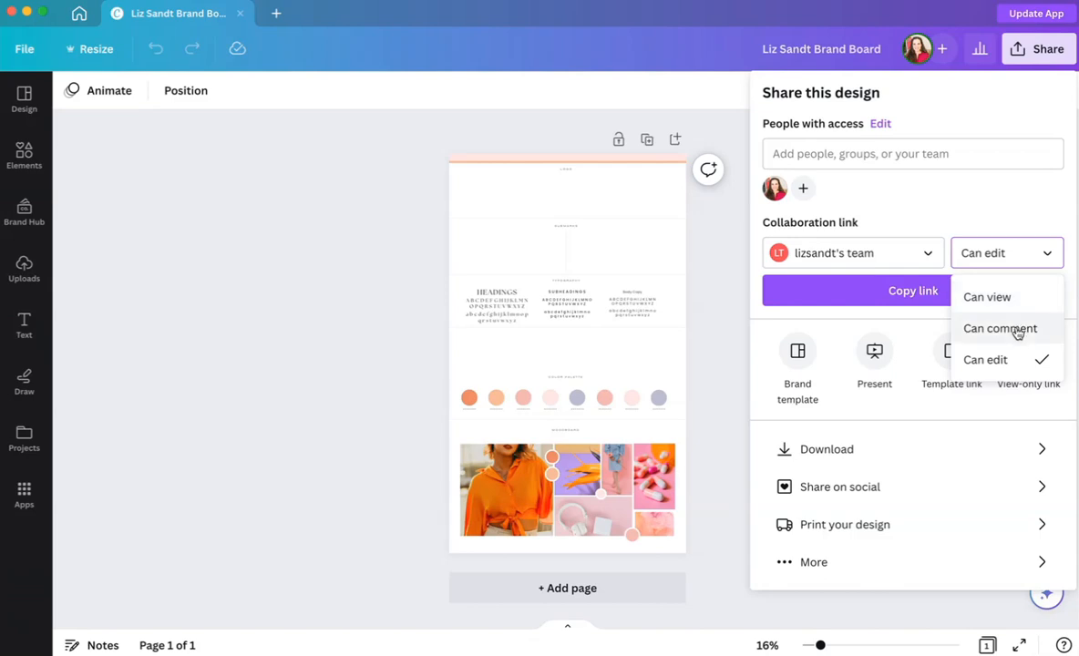
pyautogui.moveTo(998, 360)
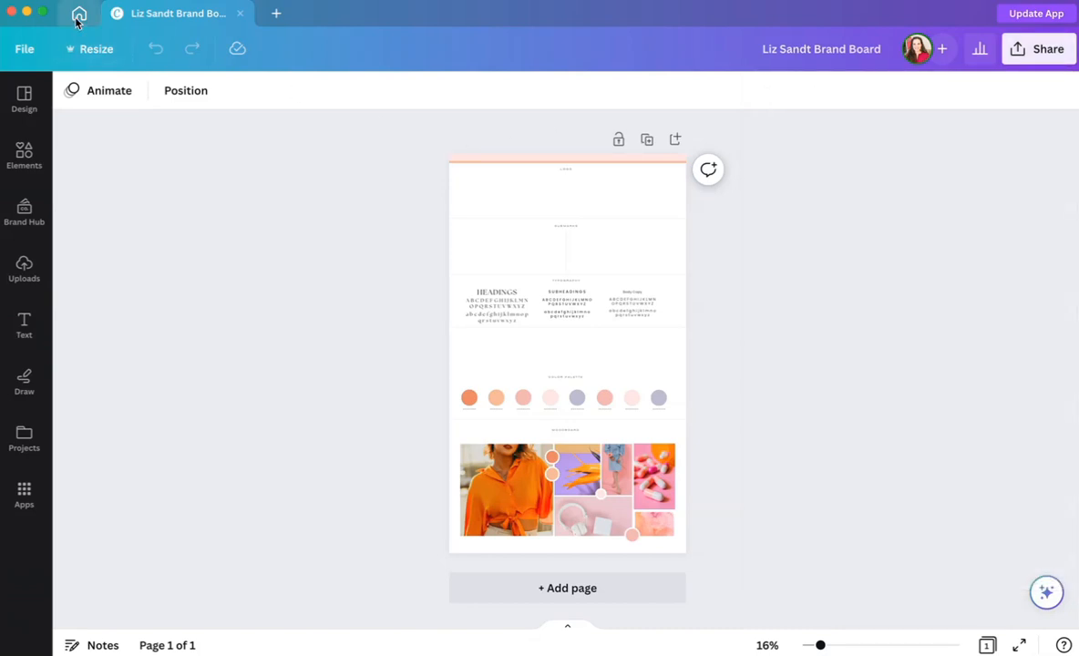
pyautogui.click(78, 13)
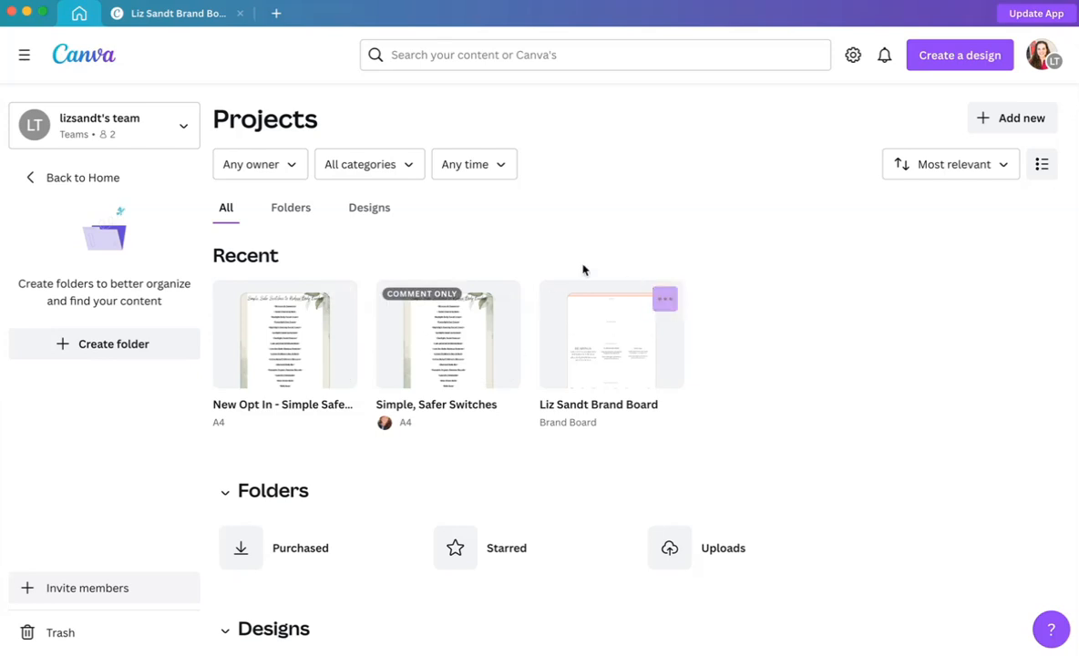
pyautogui.moveTo(744, 276)
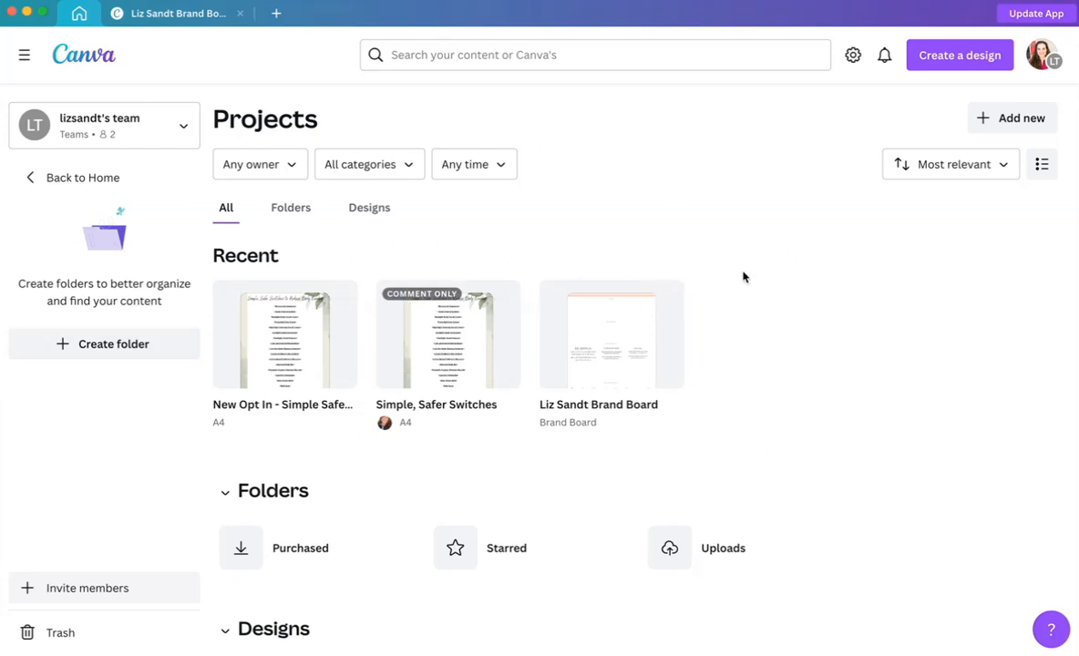
pyautogui.click(81, 178)
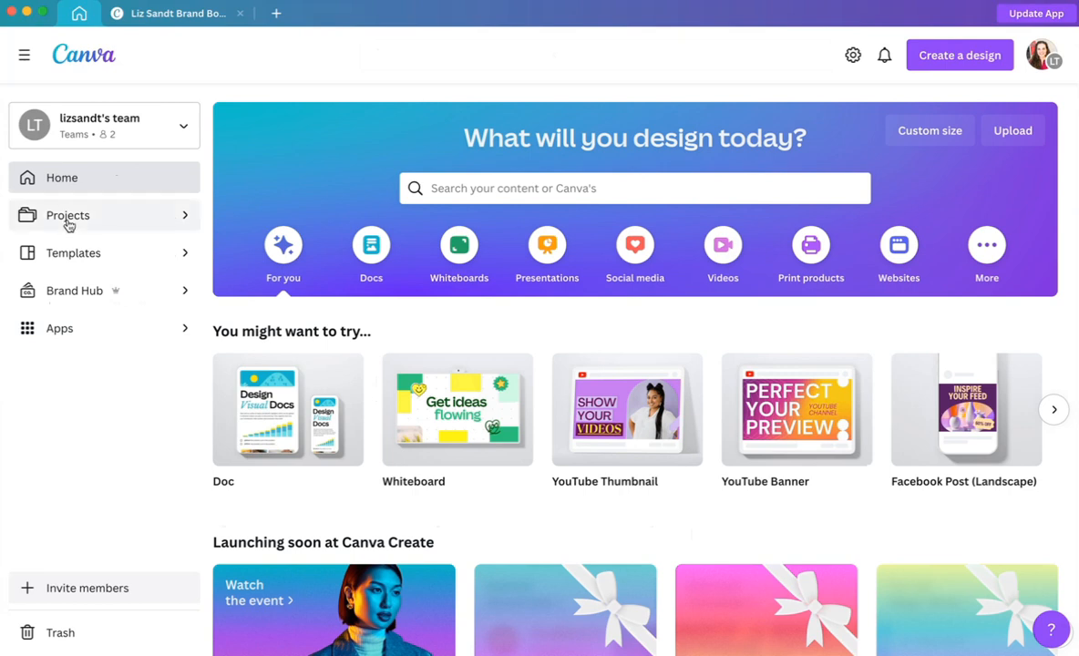
pyautogui.click(68, 215)
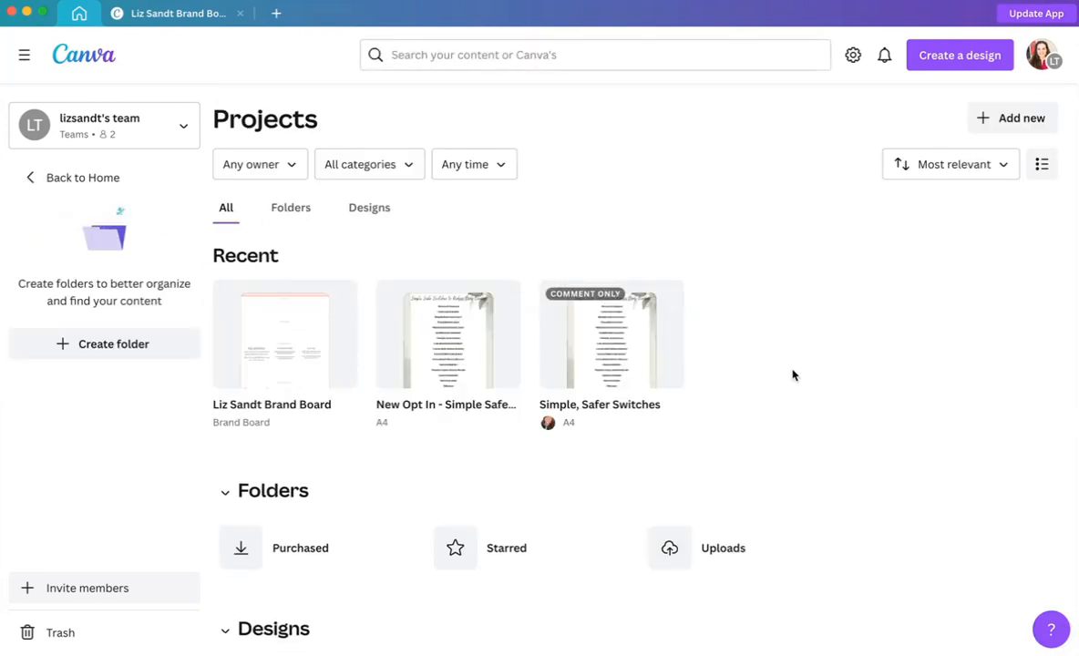
pyautogui.scroll(-3)
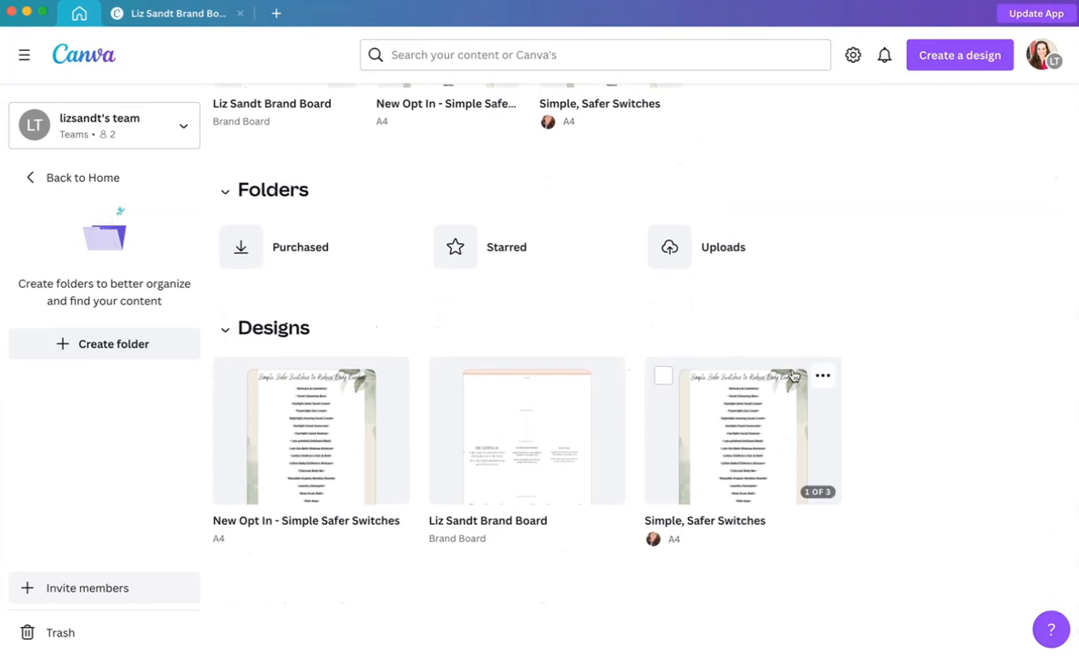
pyautogui.scroll(3)
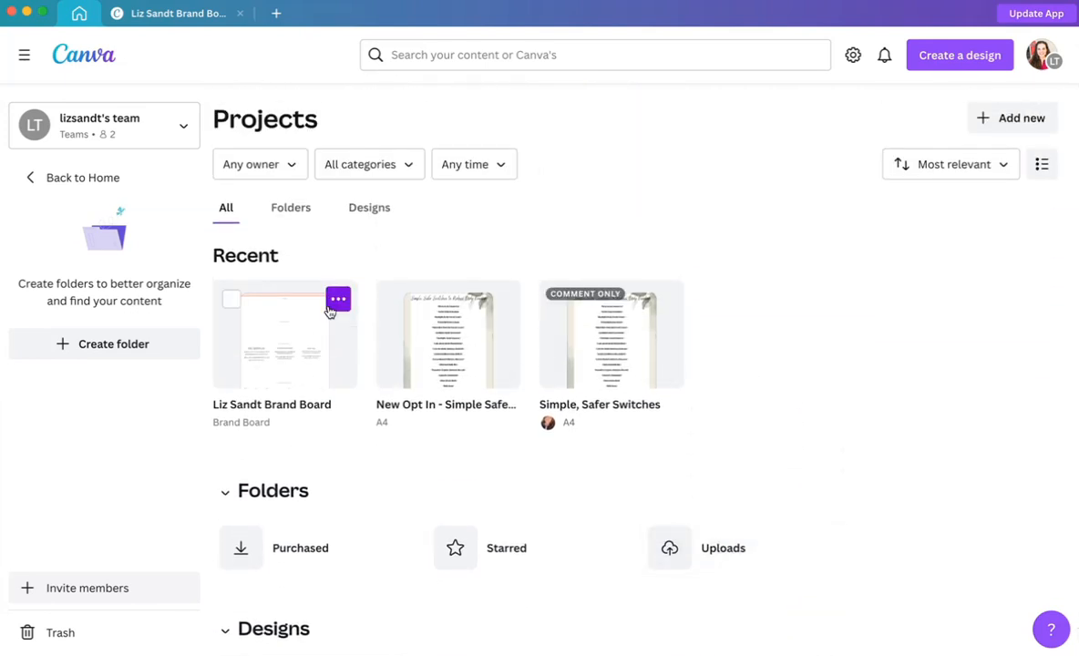
pyautogui.moveTo(501, 301)
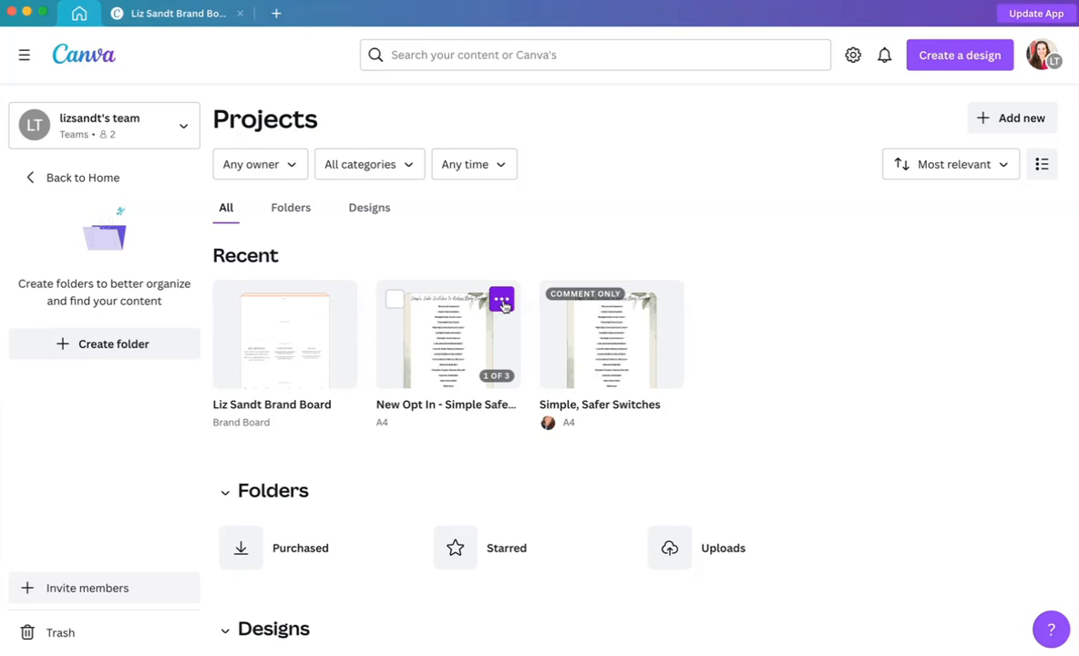
# Browse the New Opt In design's actions, including Copy to another team.
pyautogui.click(501, 301)
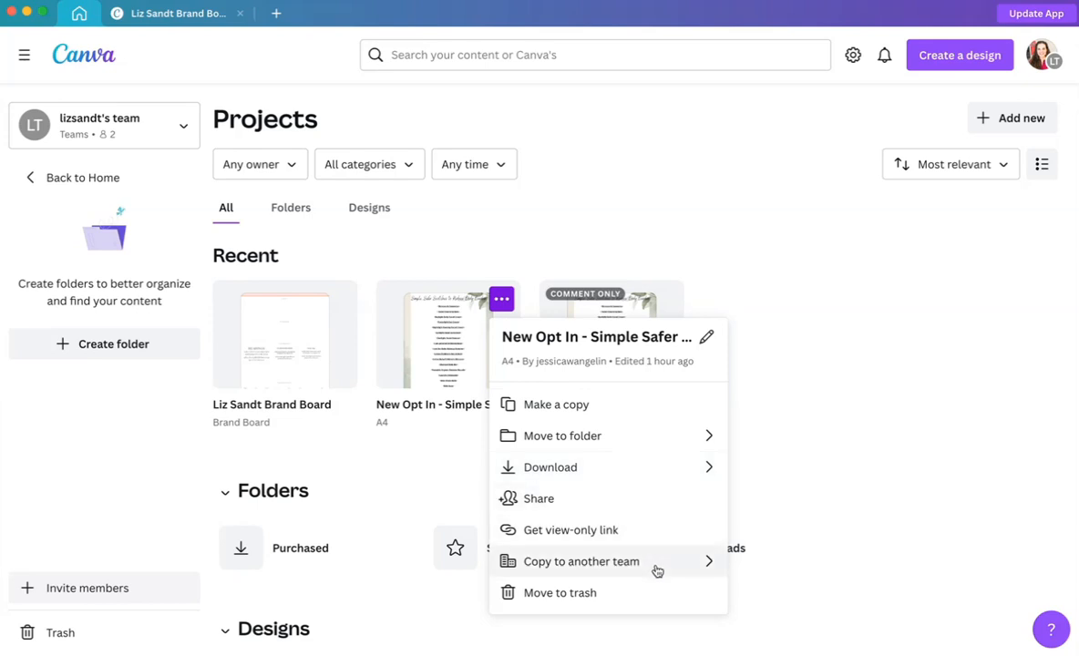
pyautogui.moveTo(710, 567)
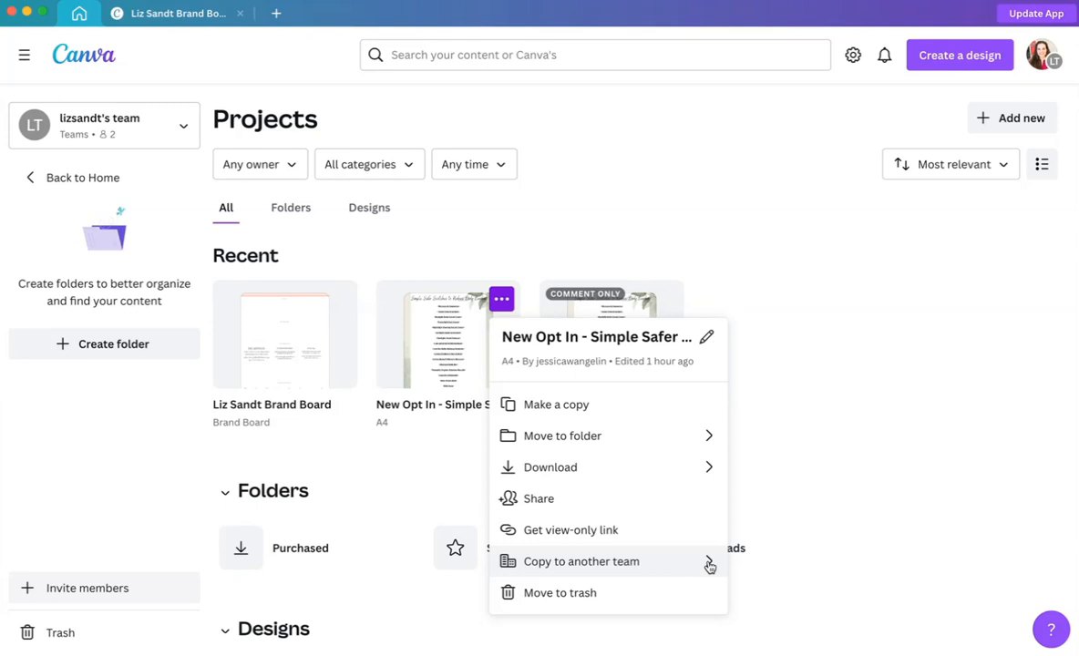
pyautogui.click(582, 561)
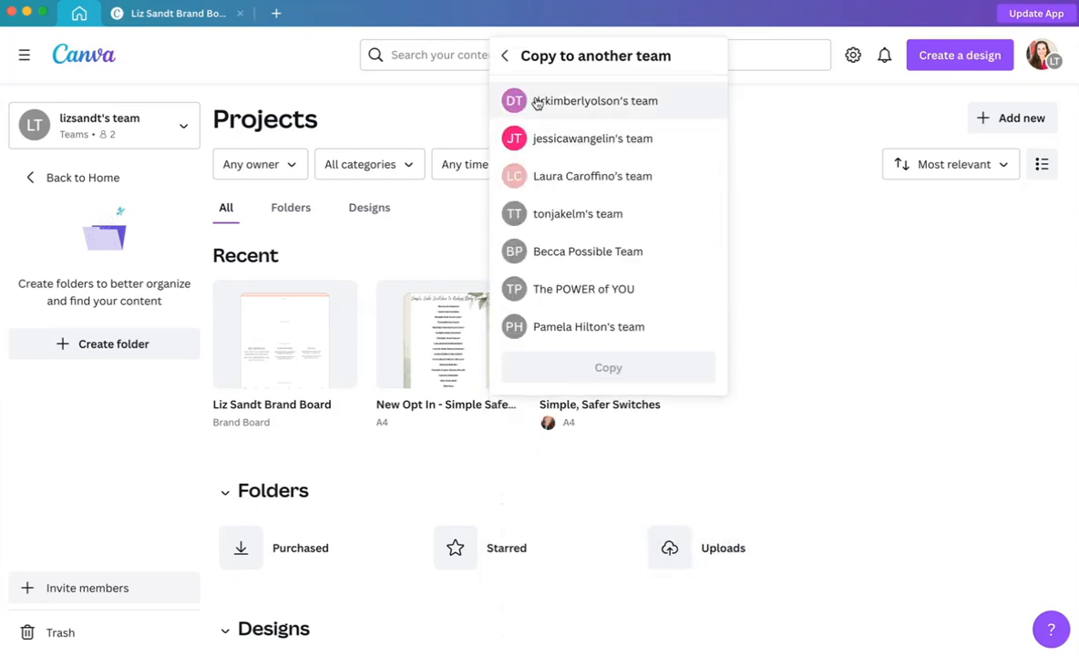
pyautogui.moveTo(583, 246)
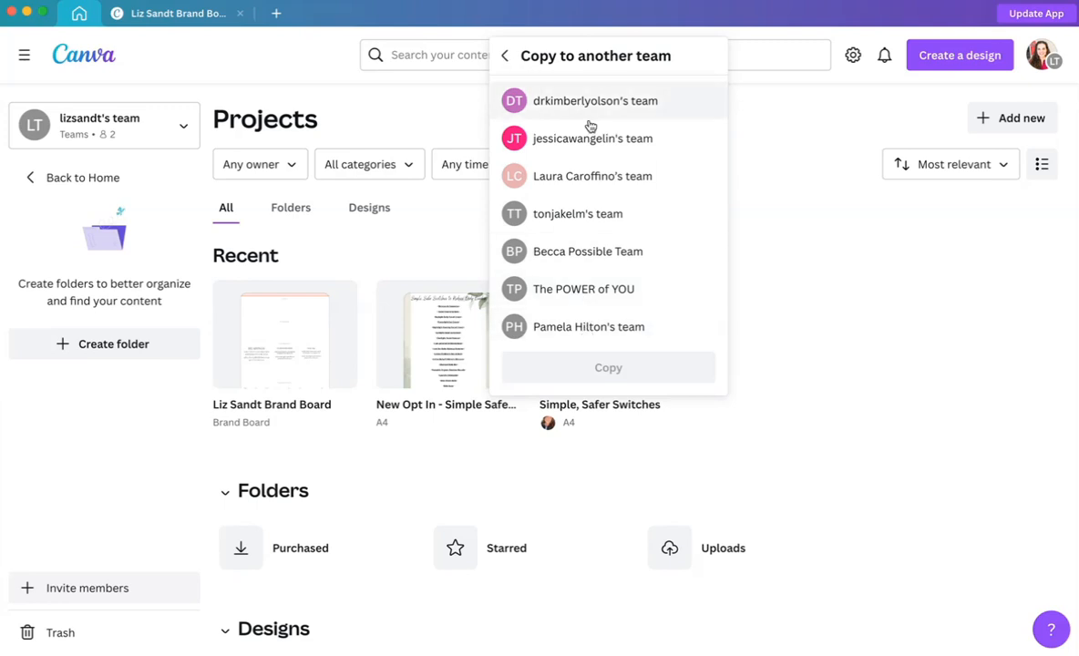
pyautogui.click(592, 138)
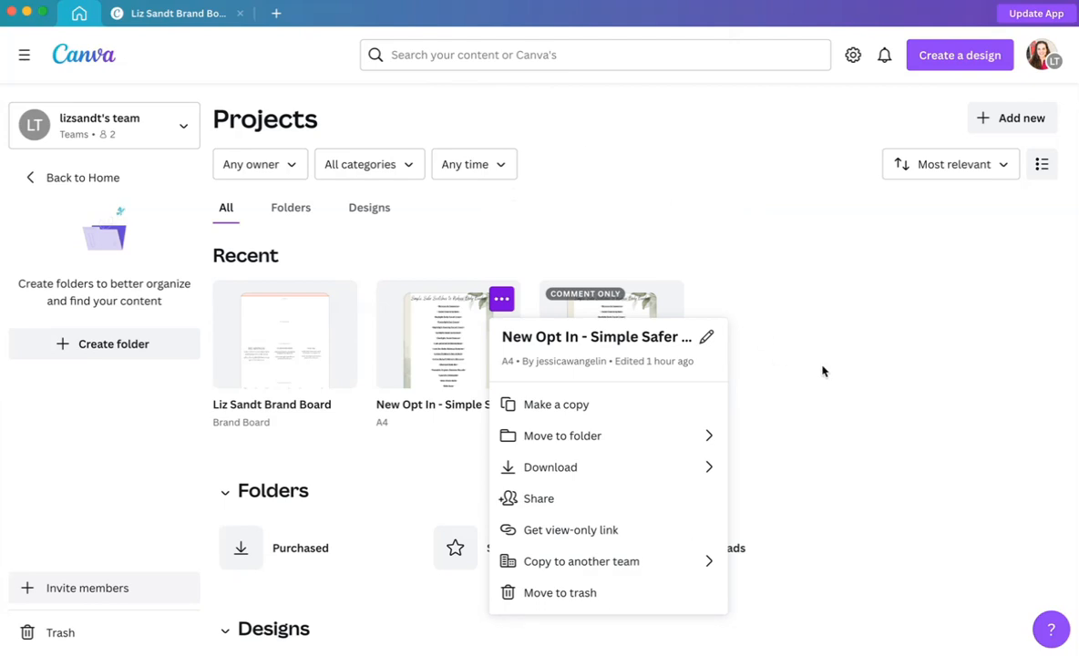
pyautogui.moveTo(741, 324)
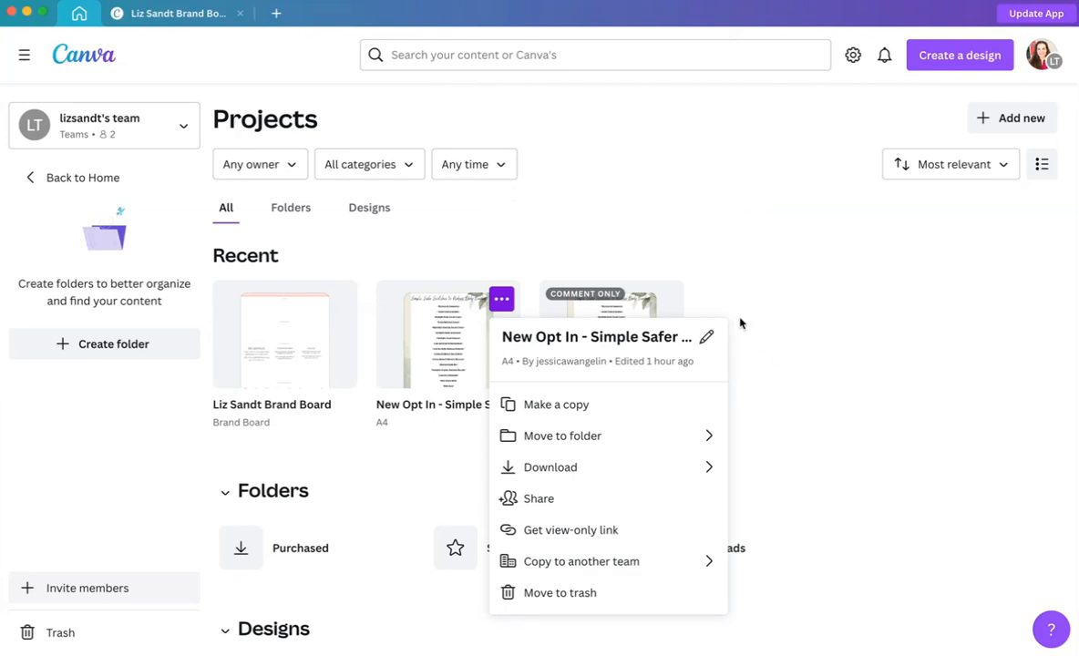
pyautogui.moveTo(626, 498)
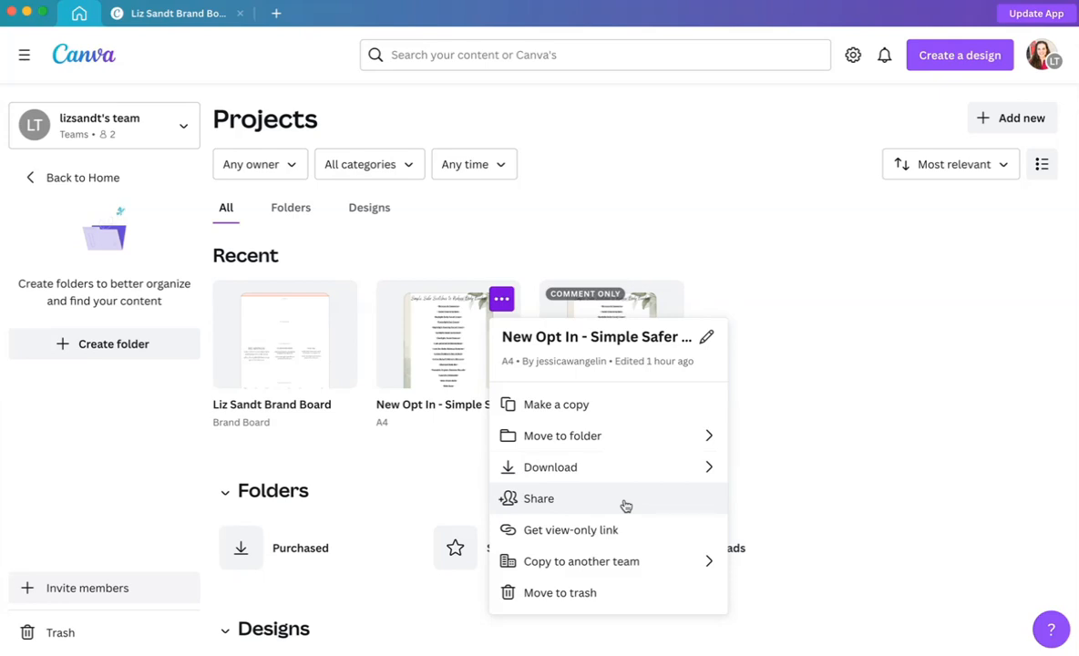
pyautogui.click(539, 499)
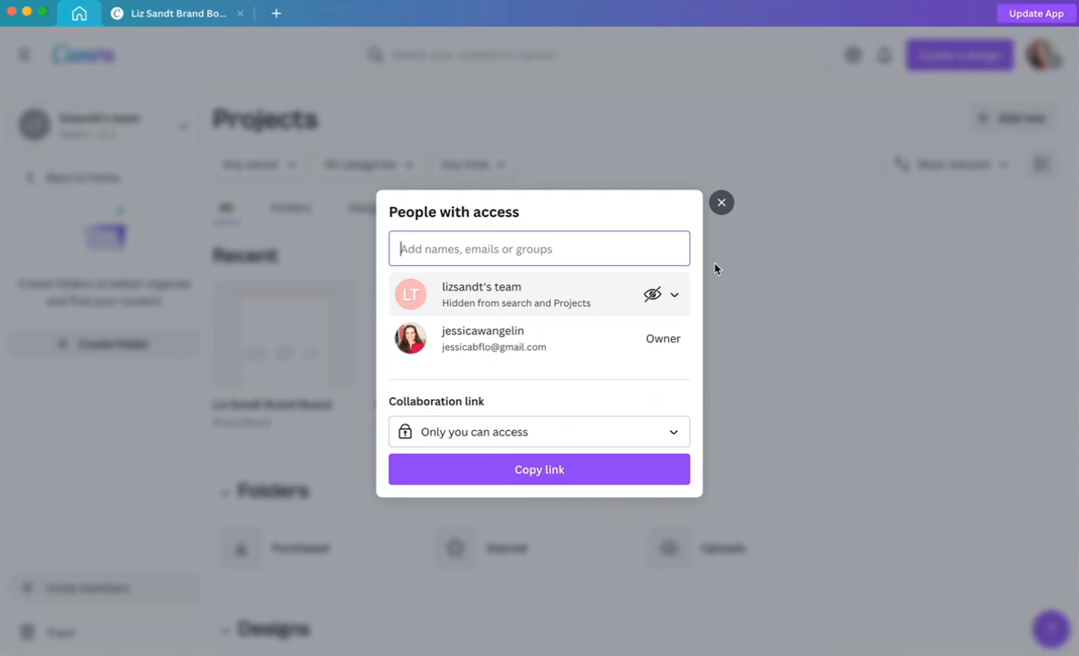
pyautogui.moveTo(666, 284)
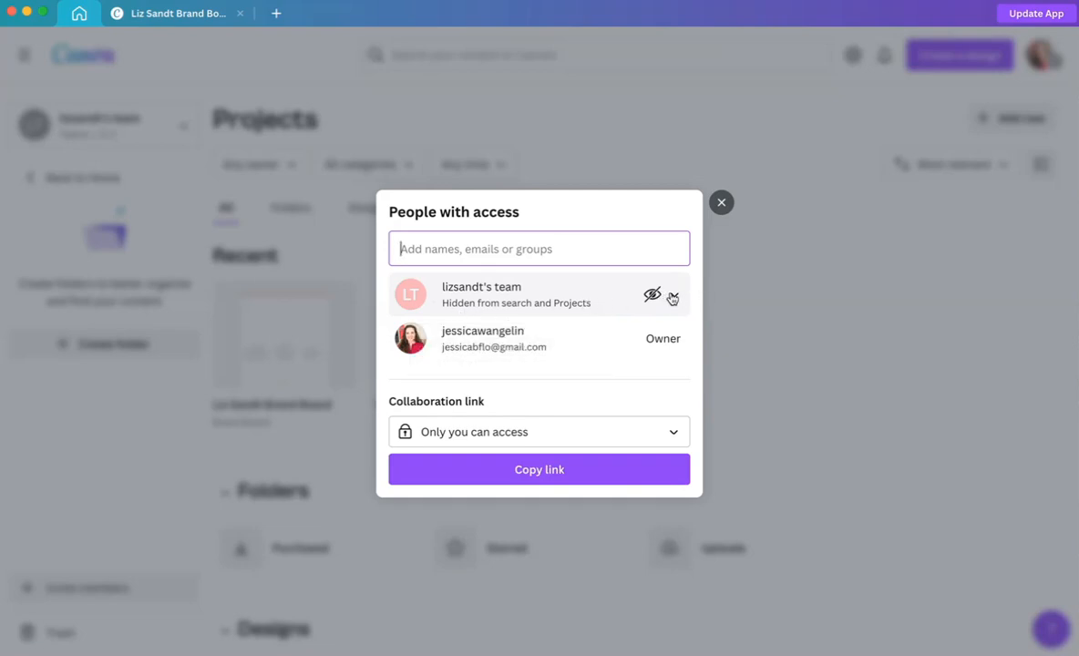
pyautogui.click(673, 299)
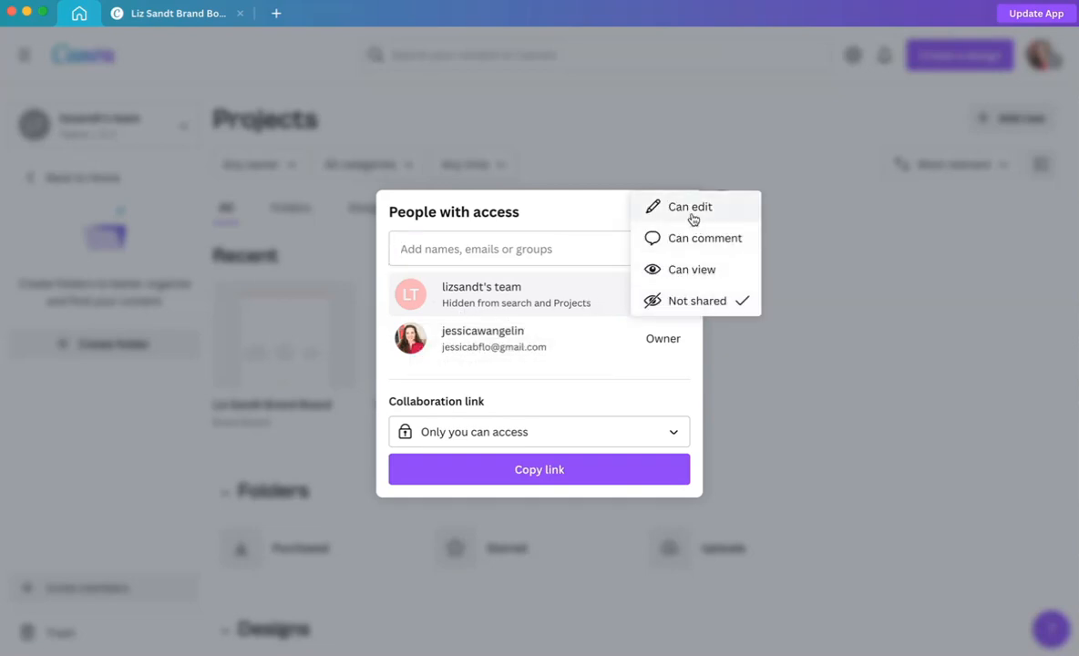
pyautogui.moveTo(741, 209)
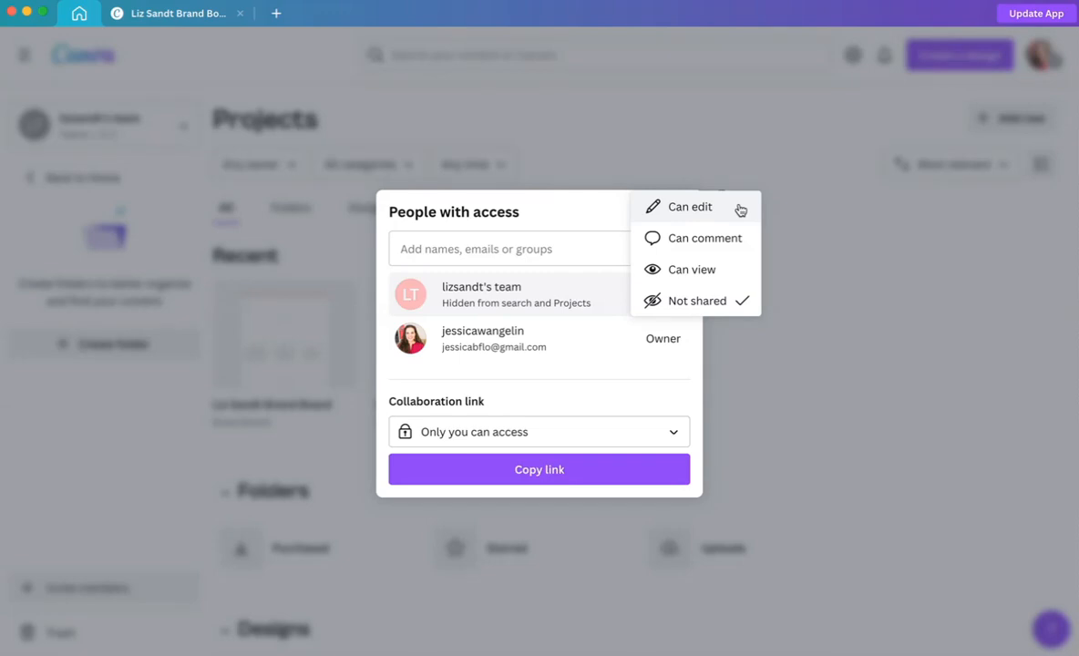
pyautogui.click(690, 207)
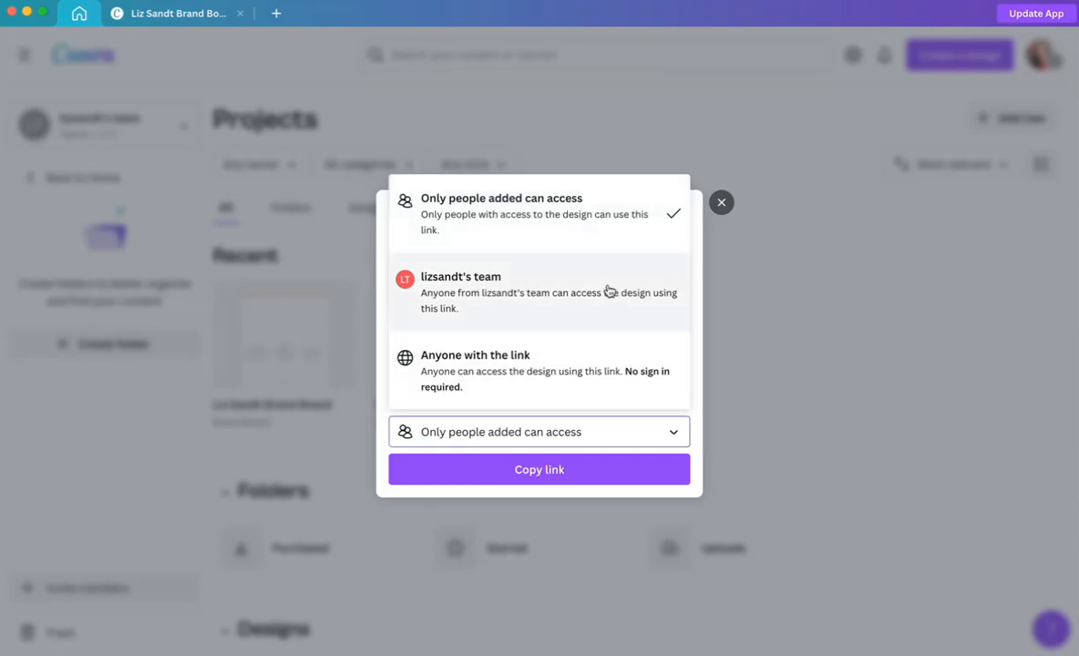
pyautogui.click(460, 291)
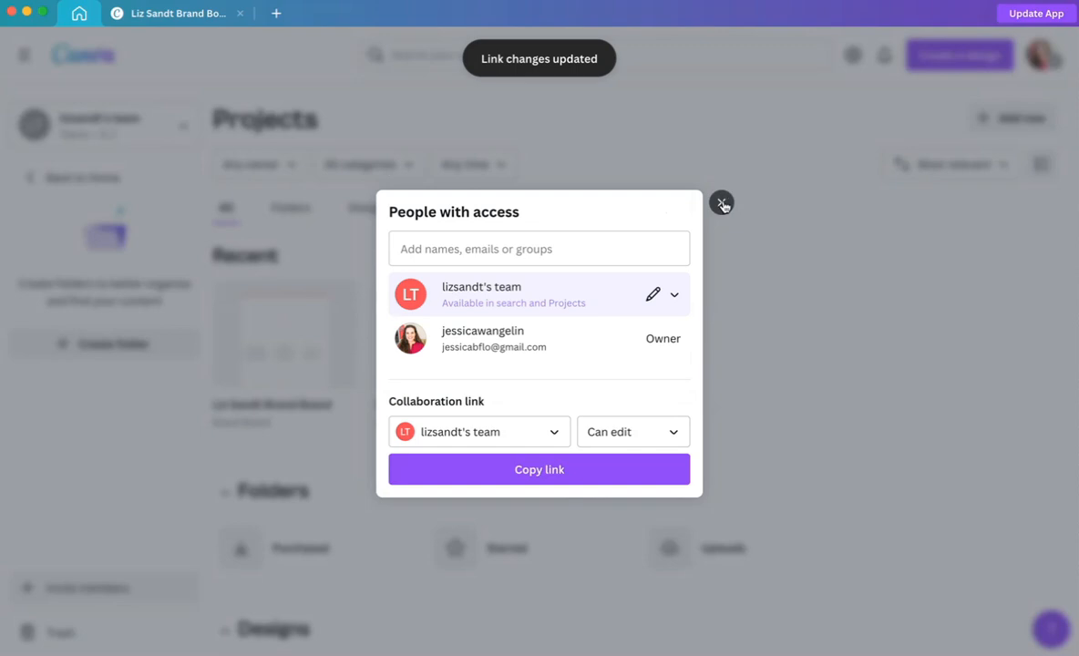
pyautogui.click(722, 202)
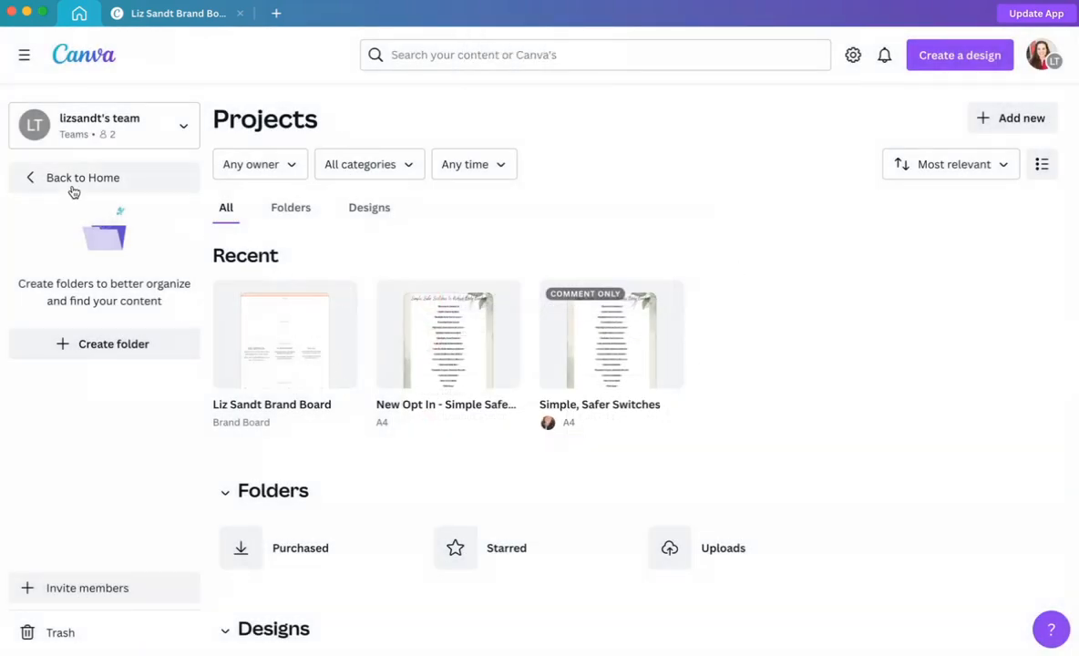
pyautogui.moveTo(338, 299)
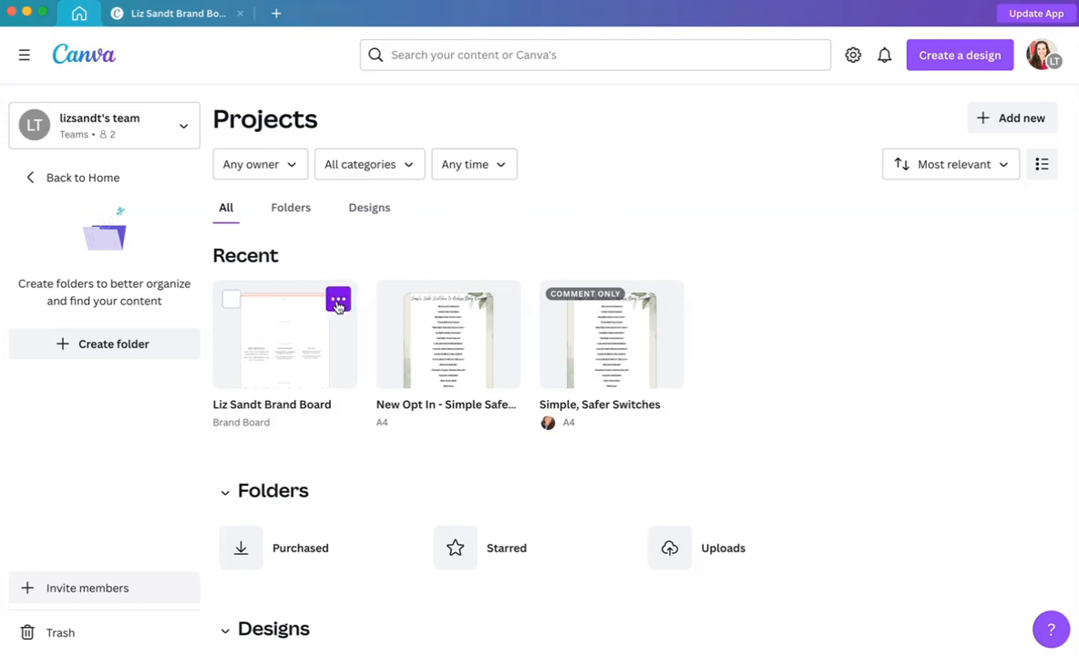
# Switch to the Liz Sandt Brand Board editor and view its team edit sharing settings.
pyautogui.click(338, 299)
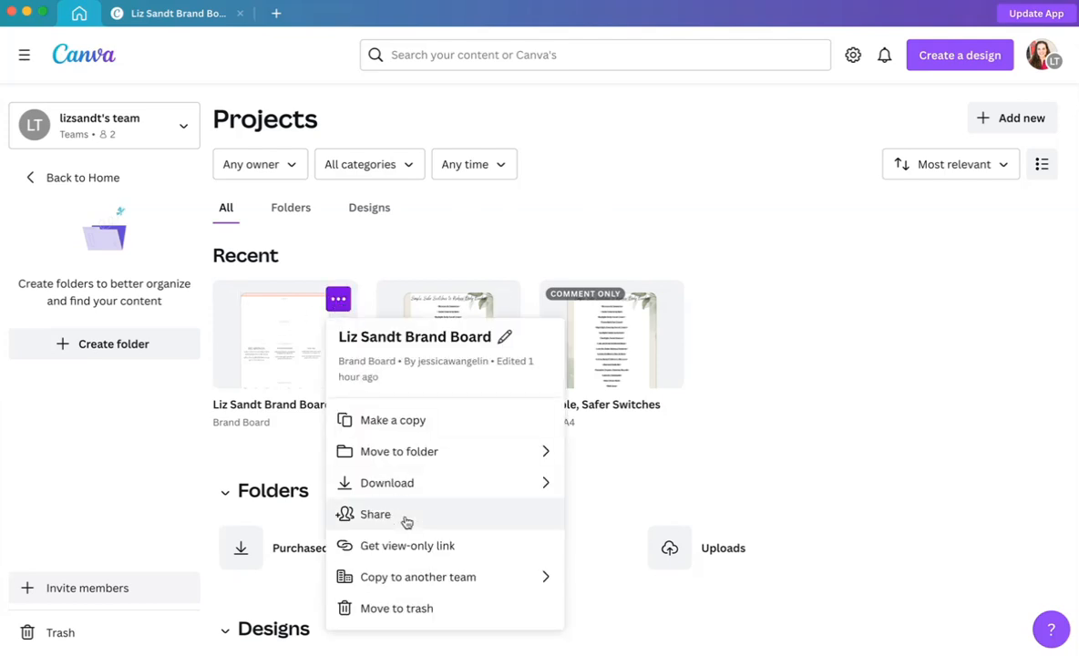
pyautogui.moveTo(446, 588)
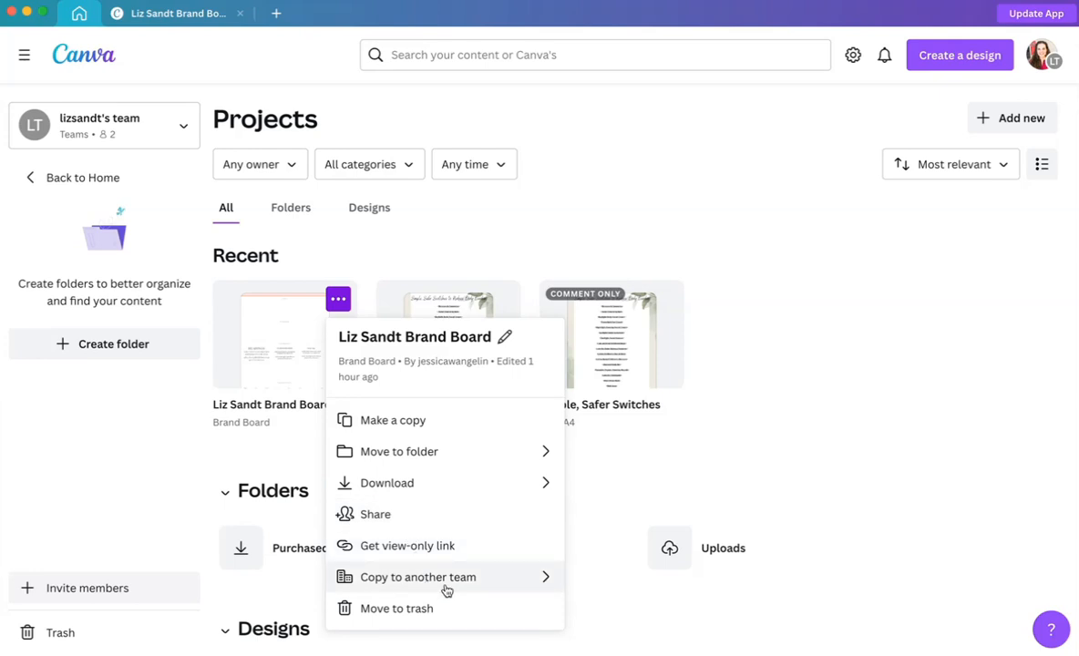
pyautogui.click(273, 335)
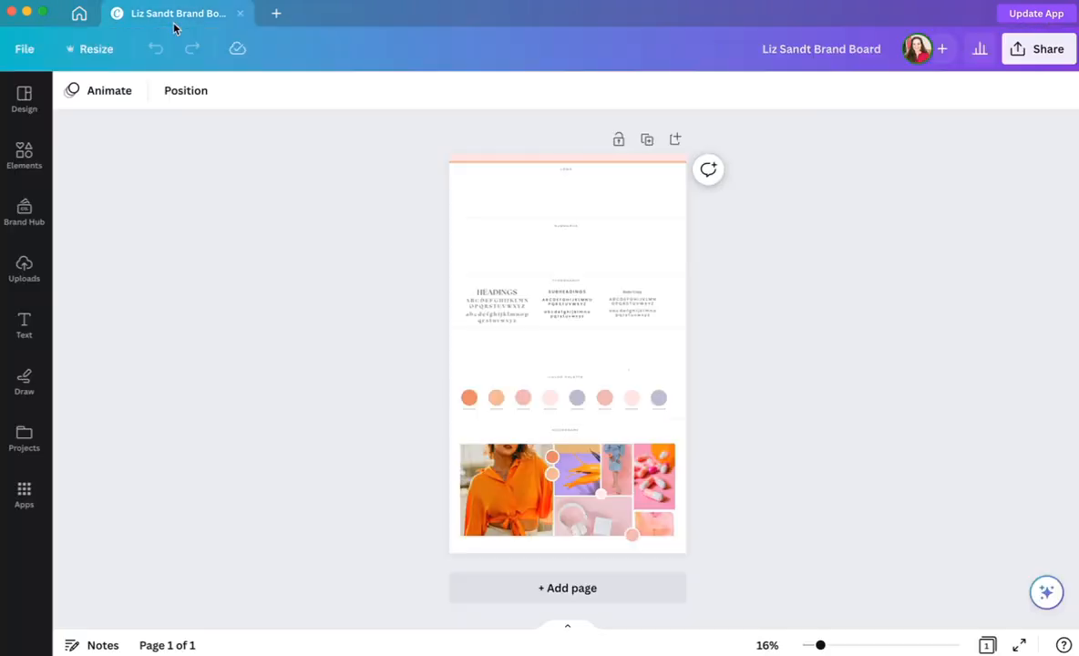
pyautogui.click(1038, 48)
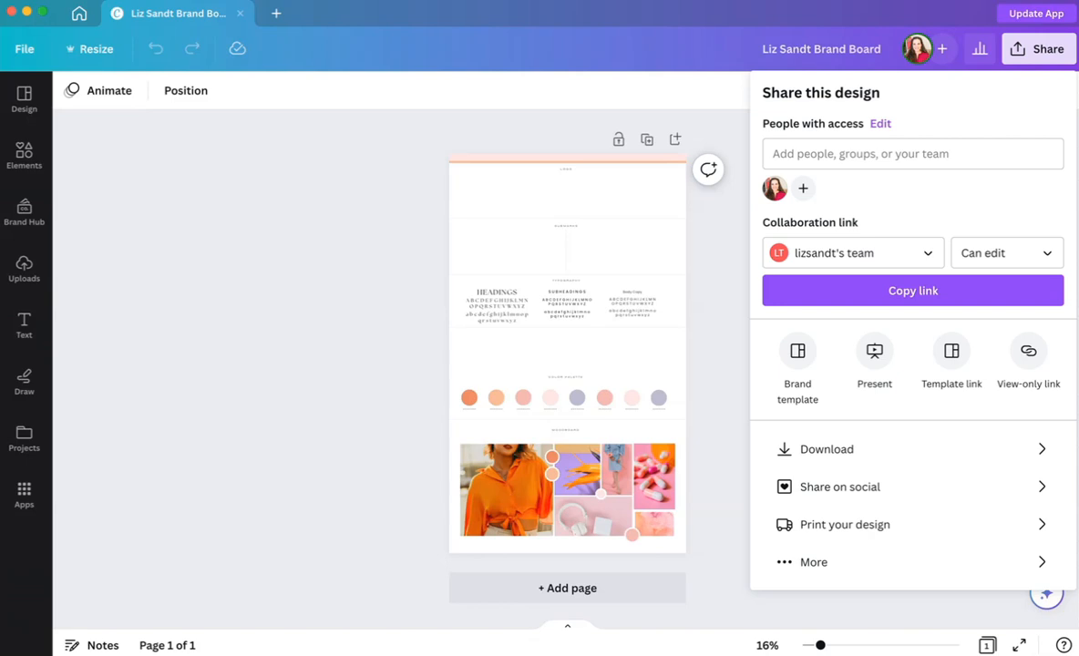